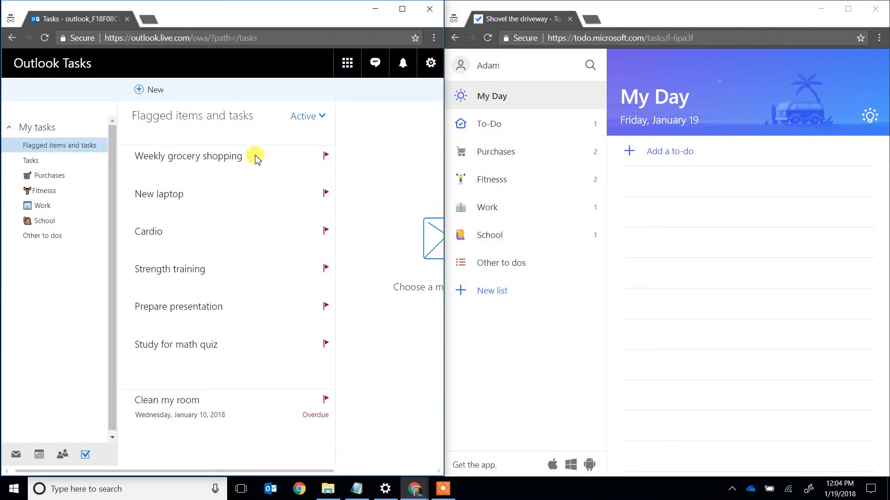
mouse_move(247, 159)
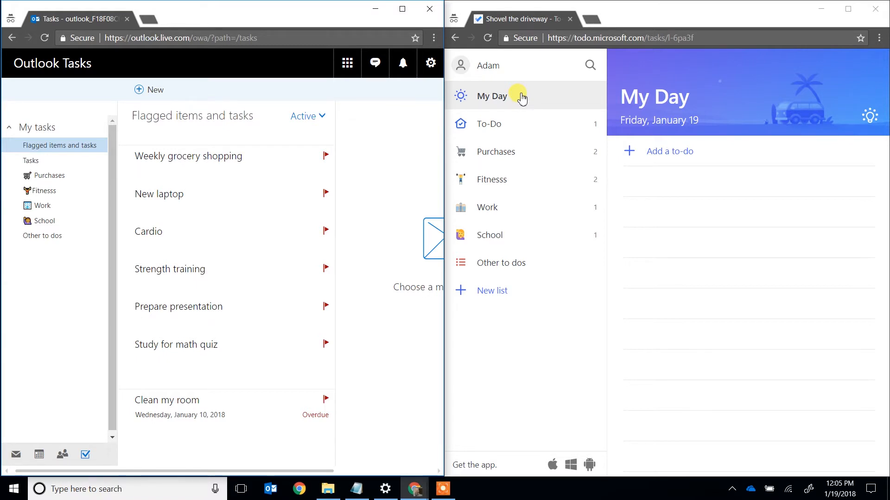
mouse_move(502, 81)
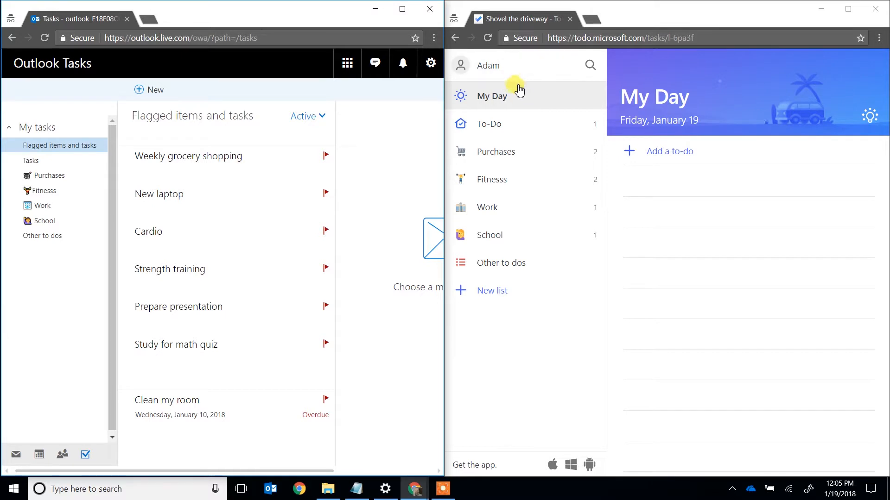
mouse_move(321, 132)
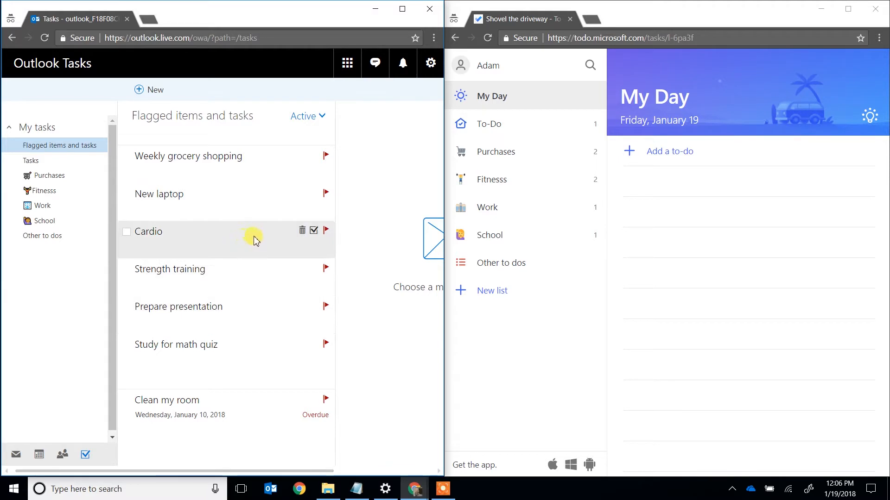
mouse_move(331, 203)
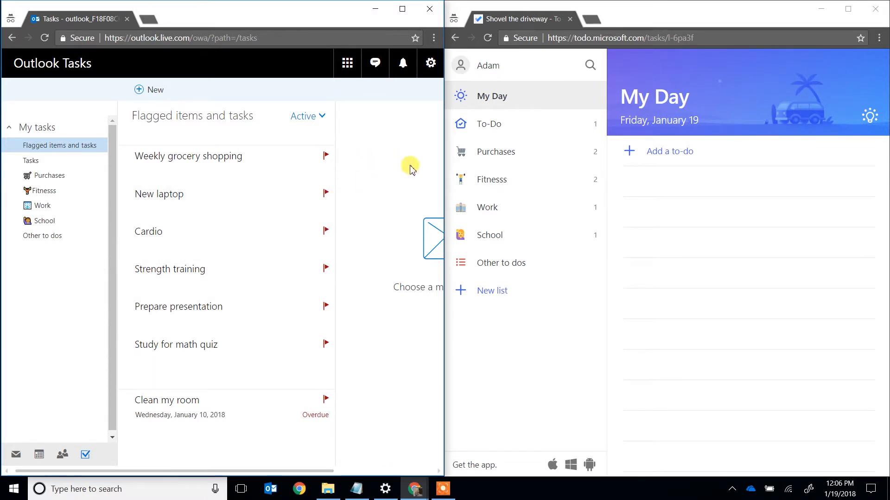
mouse_move(486, 123)
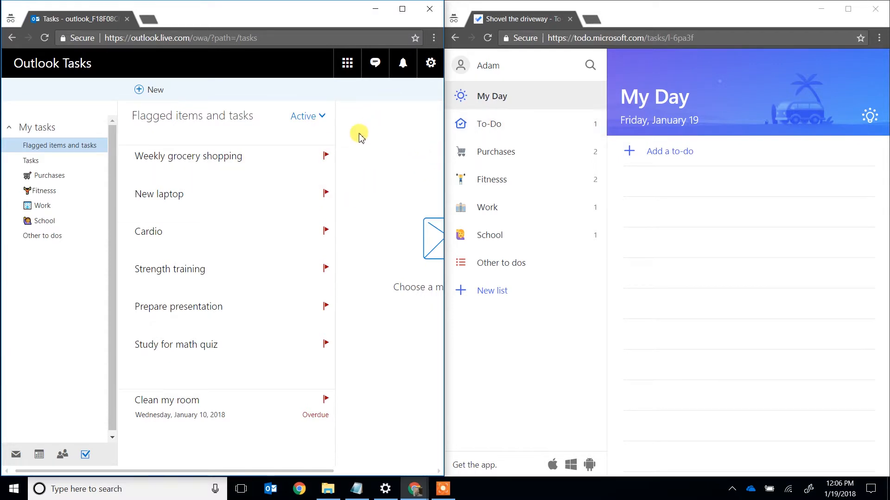
mouse_move(501, 96)
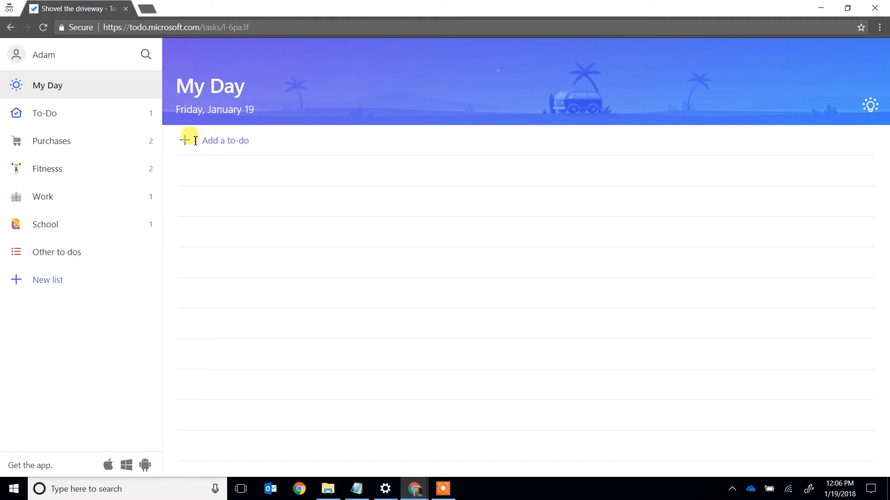
mouse_move(721, 106)
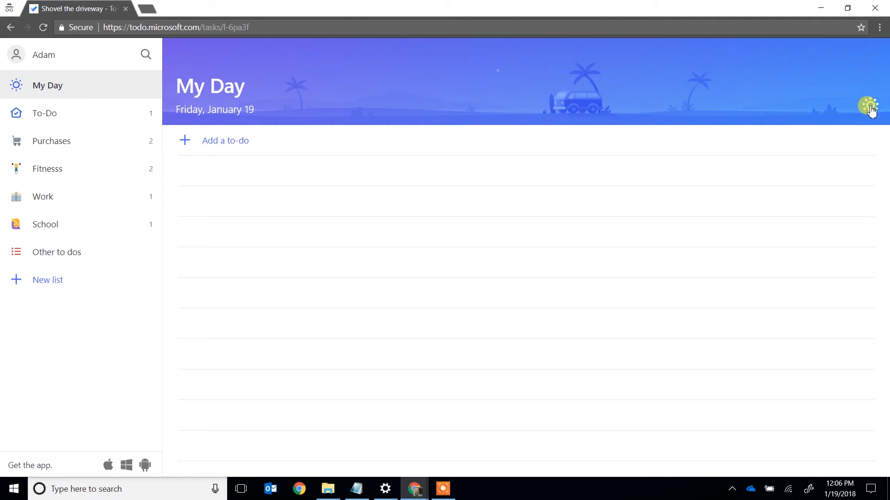
mouse_move(869, 108)
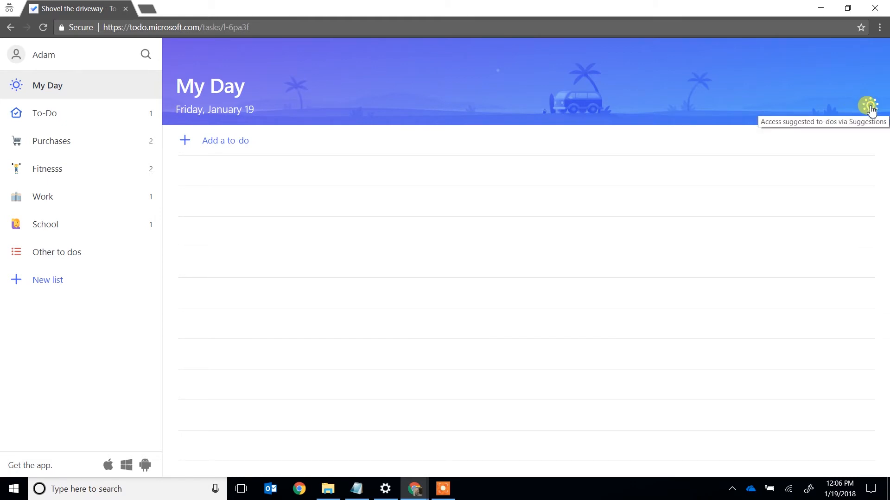
Step: Add the overdue Shovel the driveway task to My Day from Suggestions
left_click(869, 107)
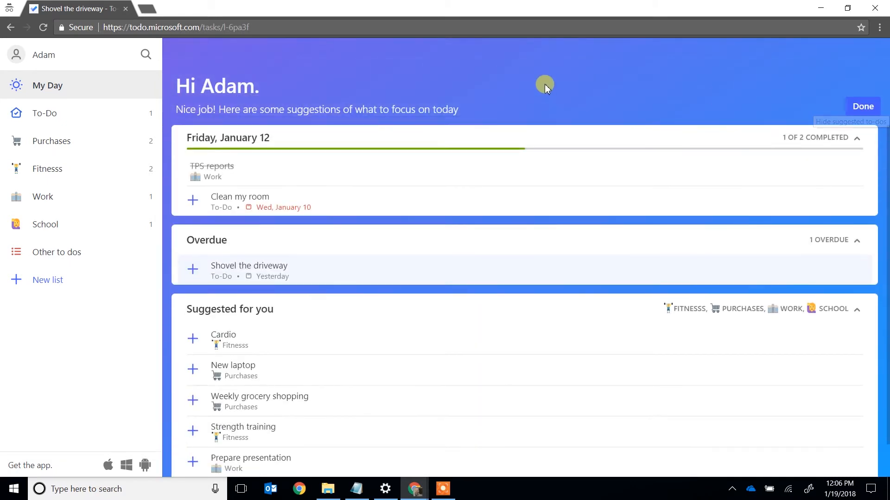
mouse_move(337, 124)
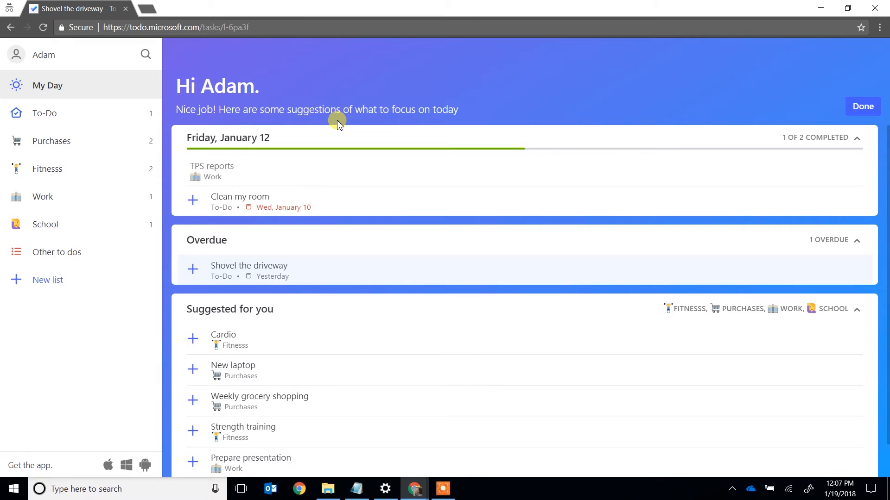
mouse_move(267, 372)
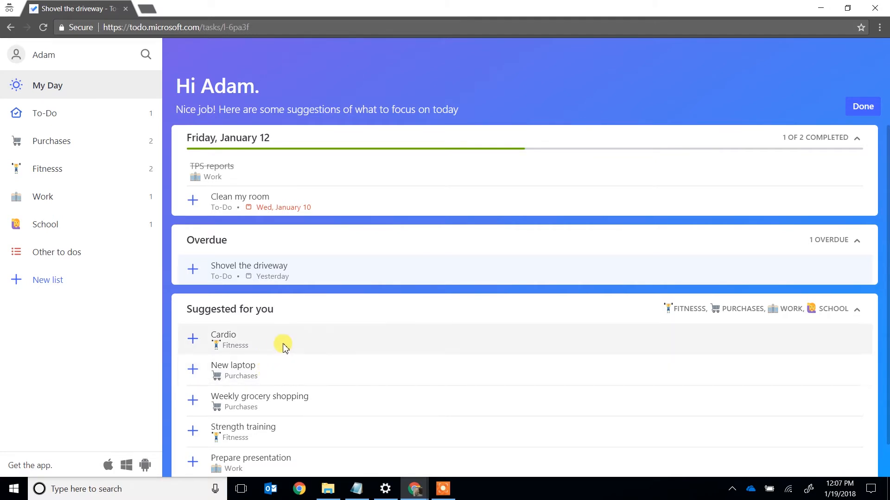
mouse_move(320, 239)
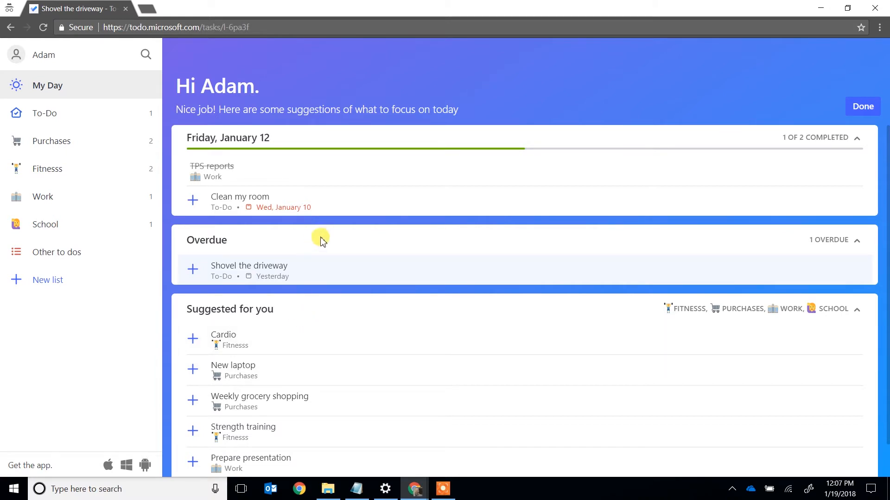
mouse_move(346, 109)
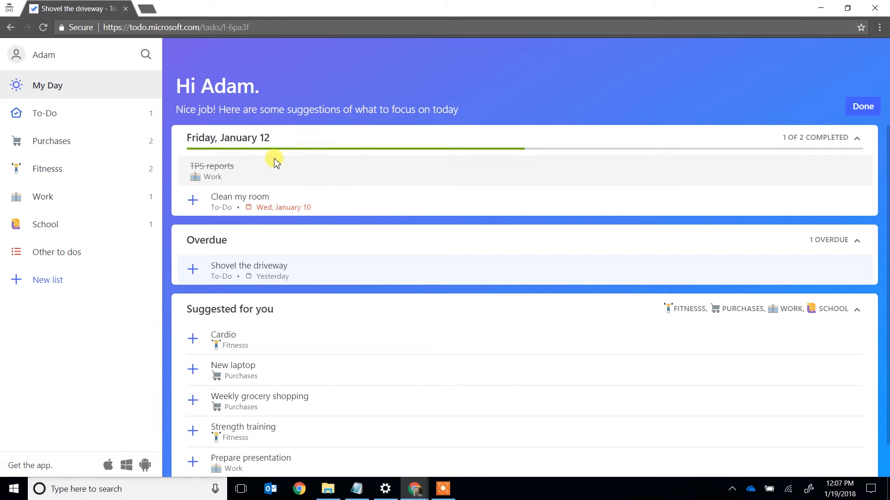
mouse_move(227, 187)
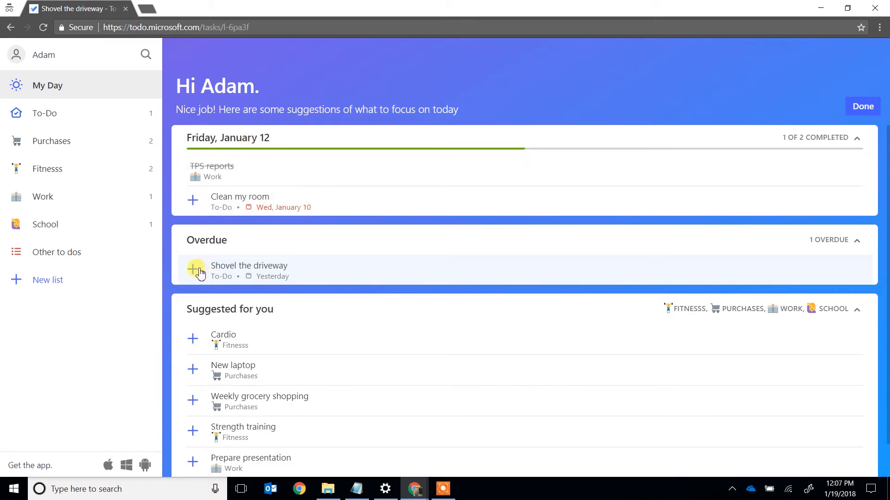
mouse_move(192, 270)
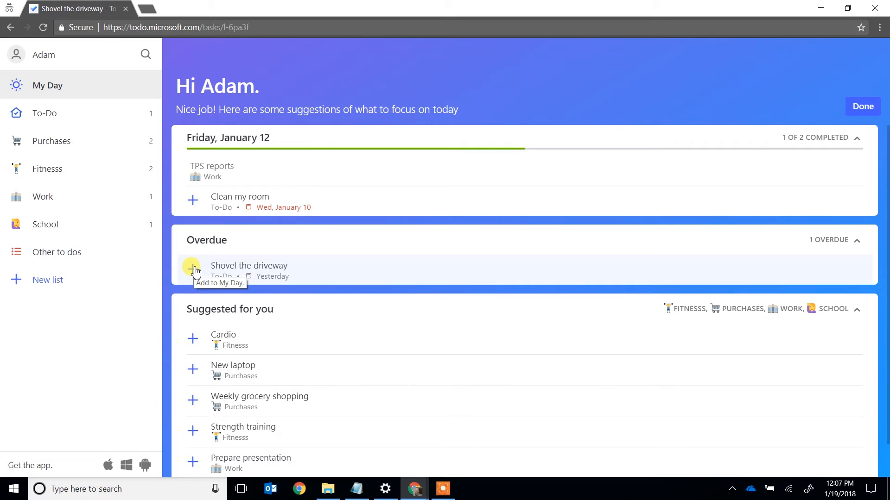
left_click(192, 271)
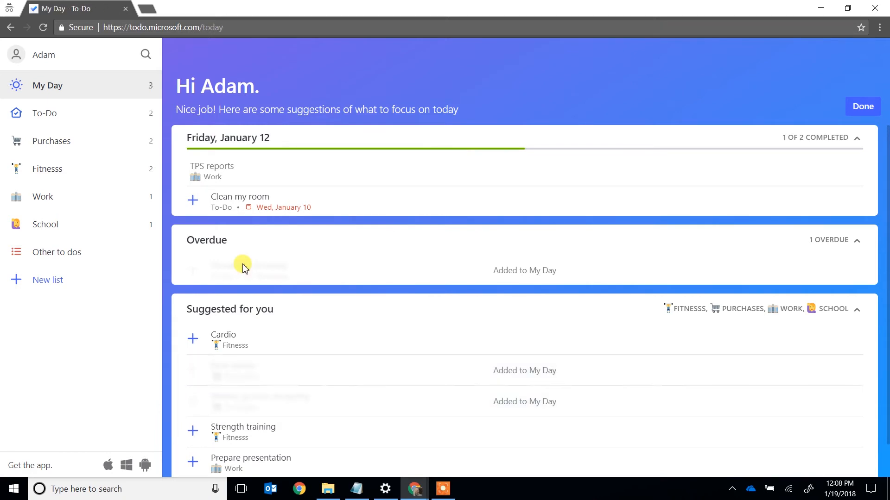
mouse_move(113, 102)
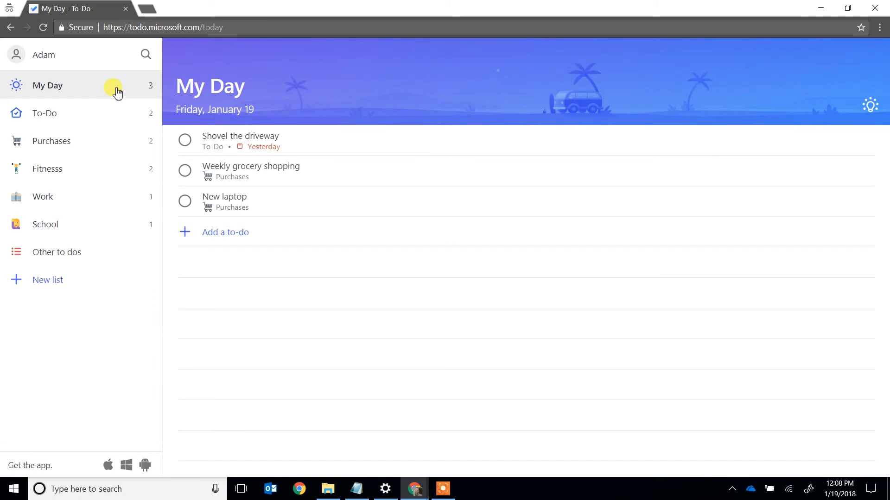
mouse_move(210, 156)
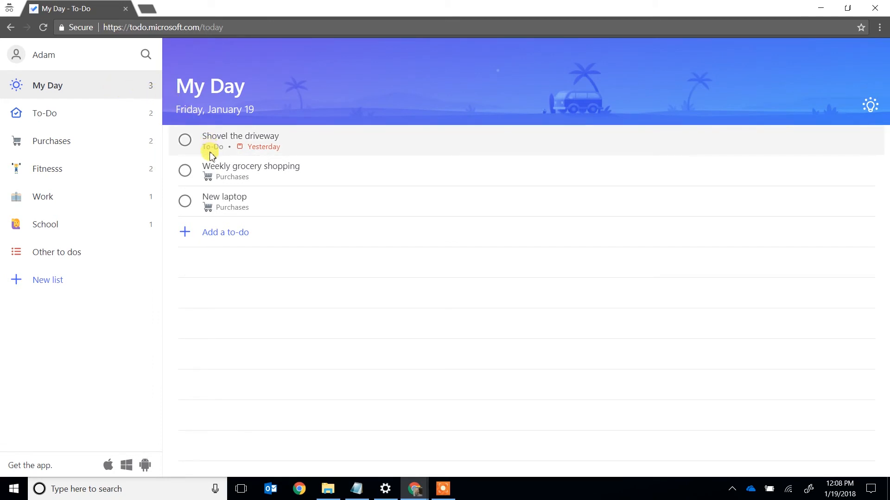
mouse_move(210, 189)
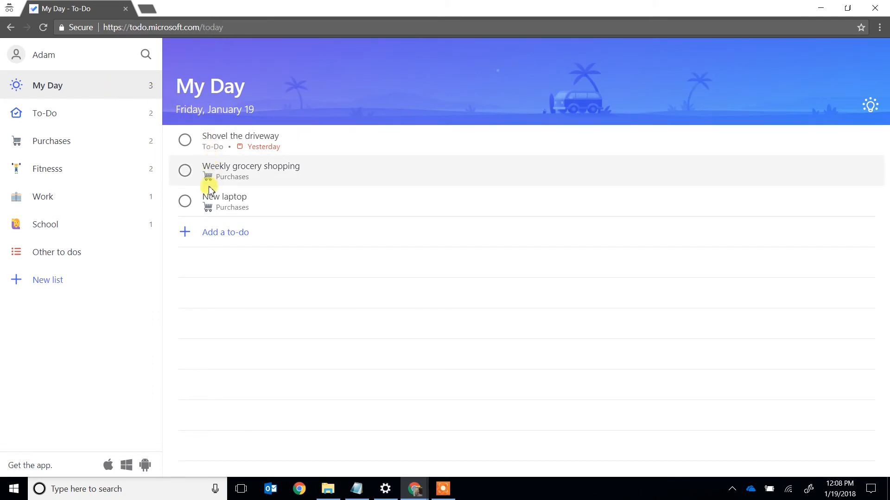
mouse_move(176, 201)
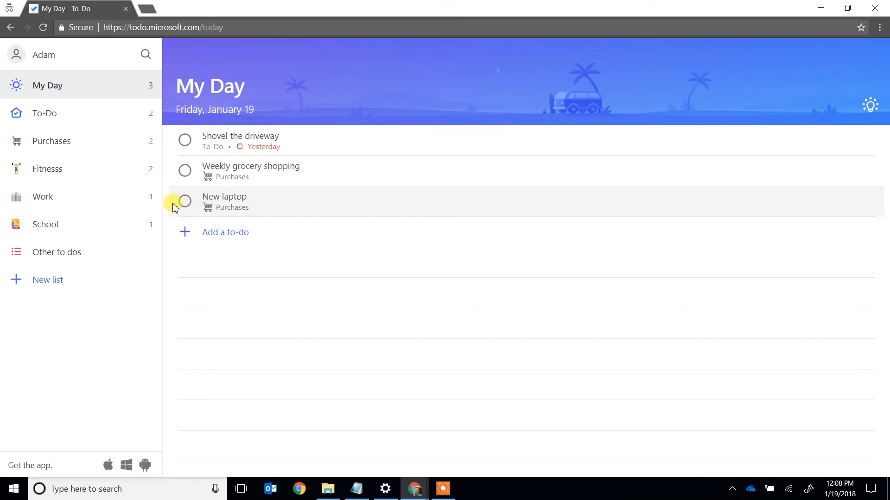
Step: Drag New laptop up to second place, above Weekly grocery shopping
left_click(225, 201)
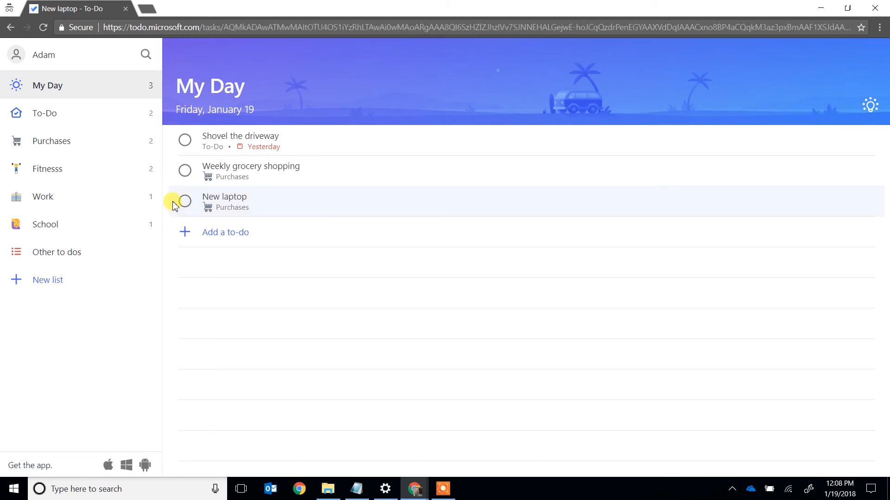
left_click_drag(184, 202, 185, 170)
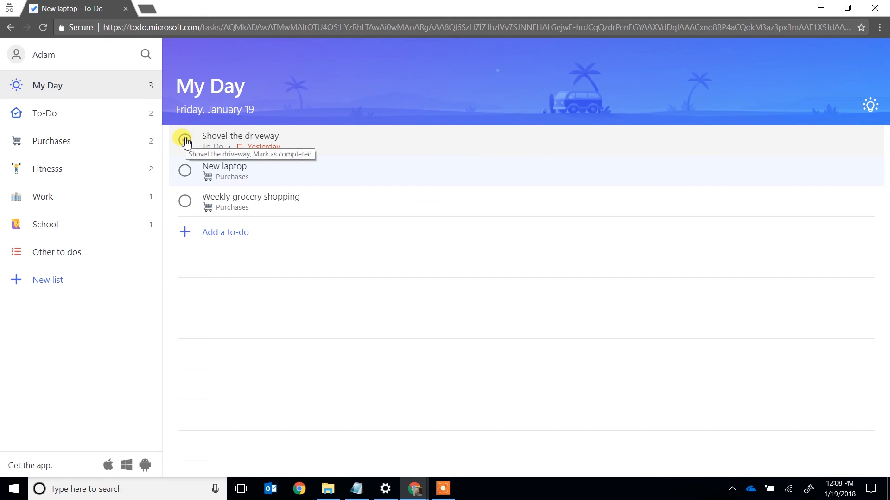
Step: Tick the Shovel the driveway checkbox to mark it completed
left_click(184, 139)
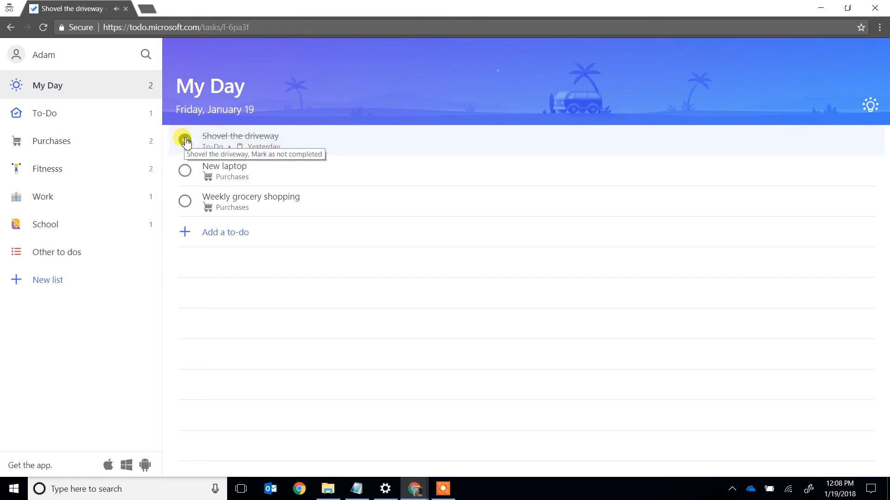
left_click(184, 139)
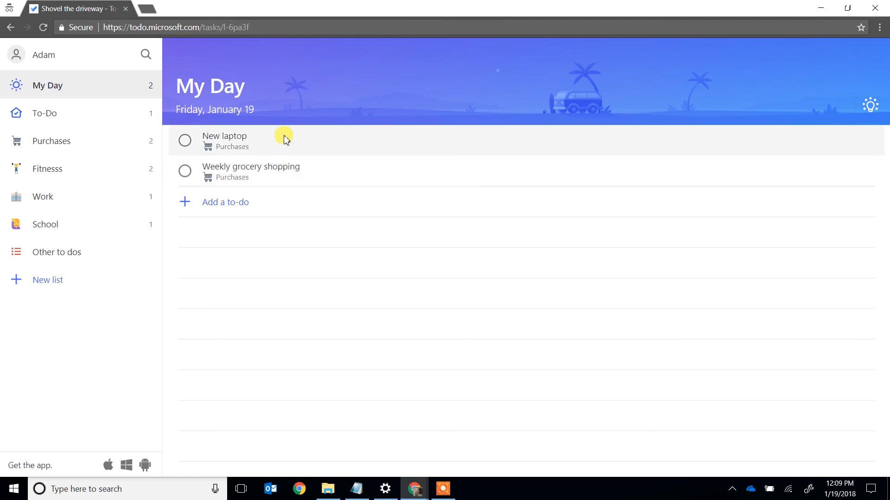
mouse_move(161, 192)
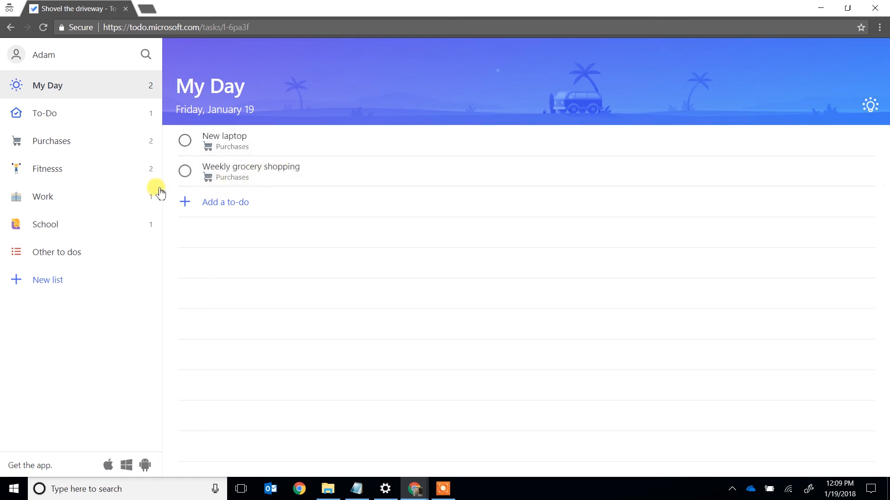
mouse_move(93, 195)
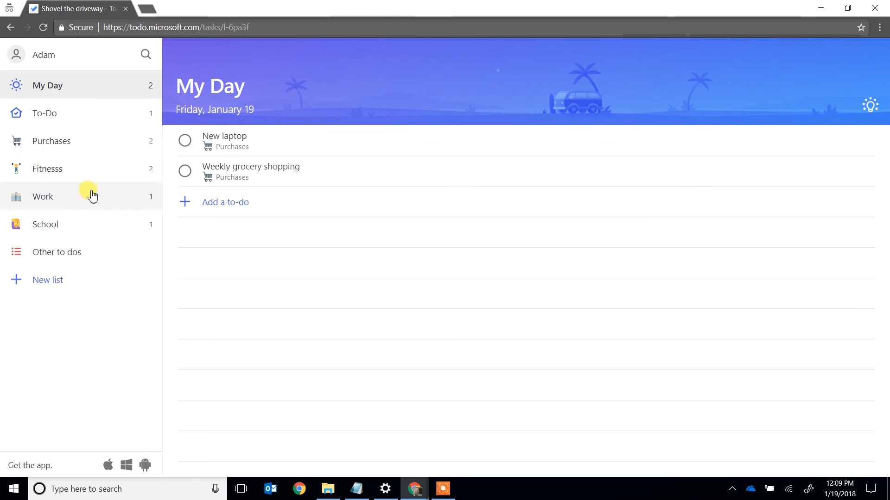
Step: Open the Work list and bring up actions for Prepare presentation
left_click(43, 197)
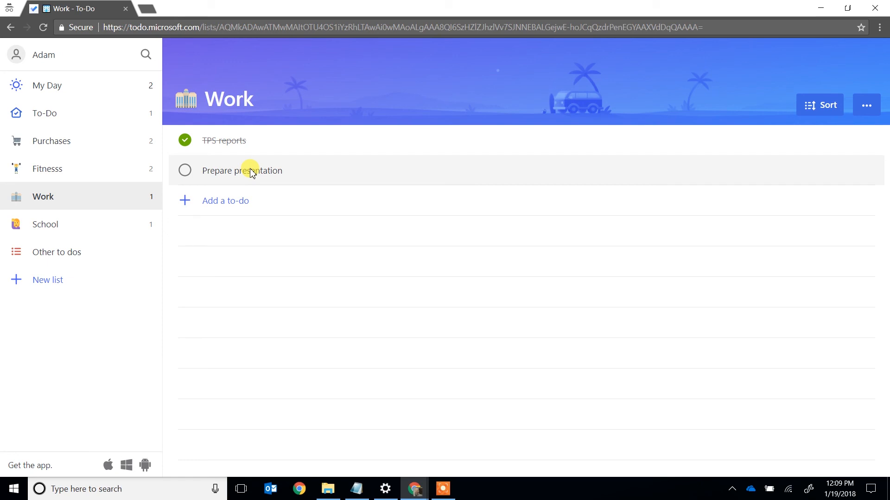
right_click(242, 170)
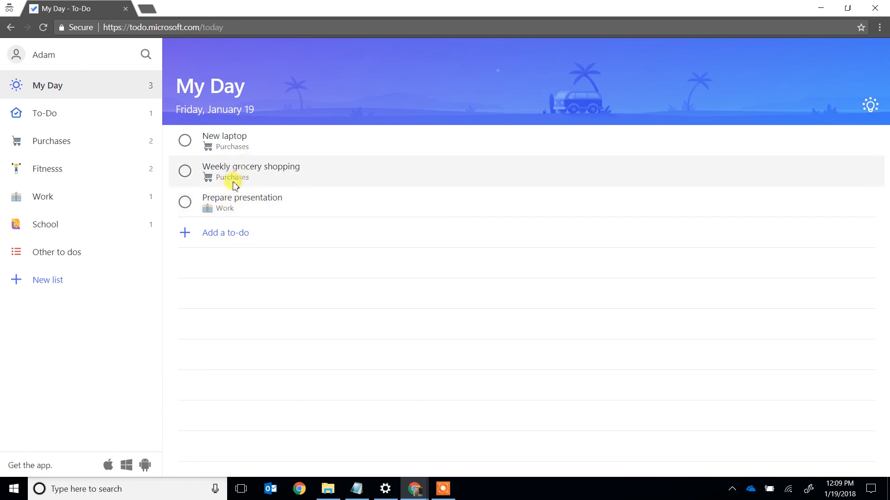
double_click(239, 166)
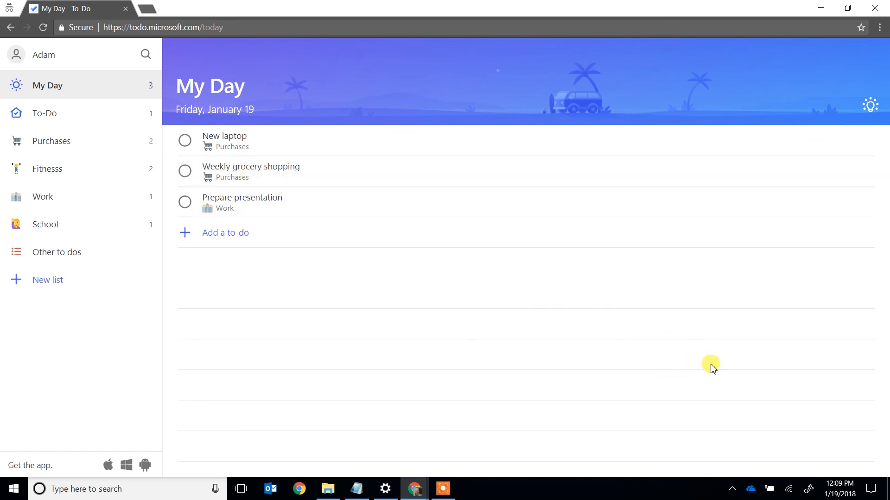
mouse_move(815, 413)
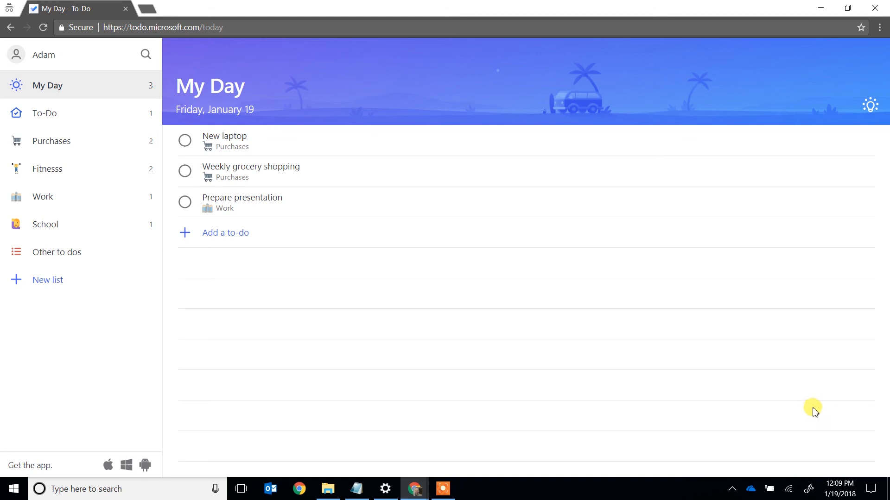
mouse_move(816, 414)
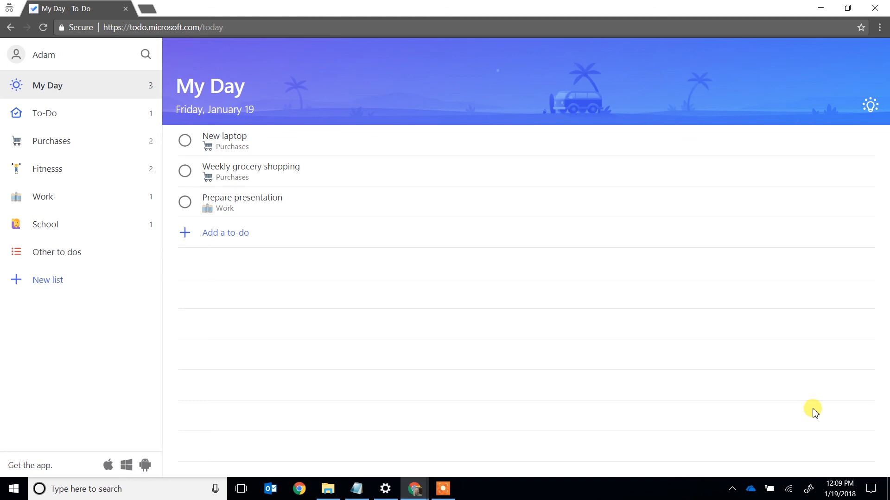